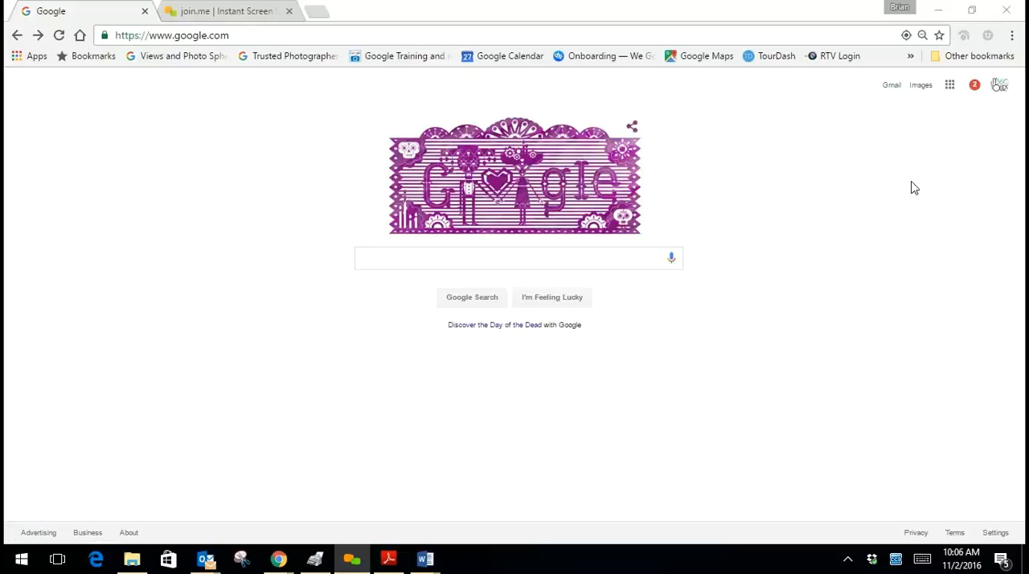
pyautogui.moveTo(846, 284)
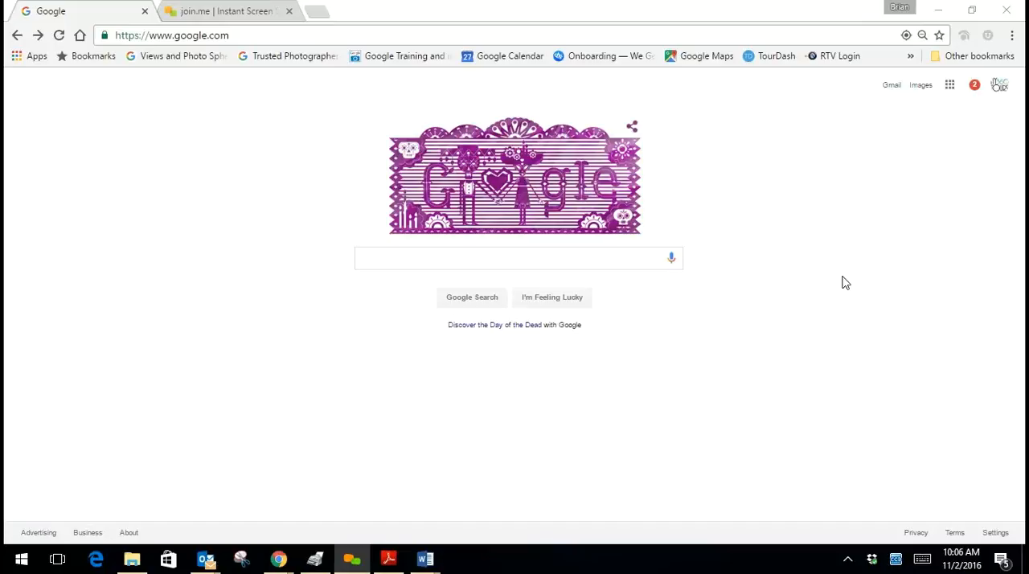
pyautogui.moveTo(848, 263)
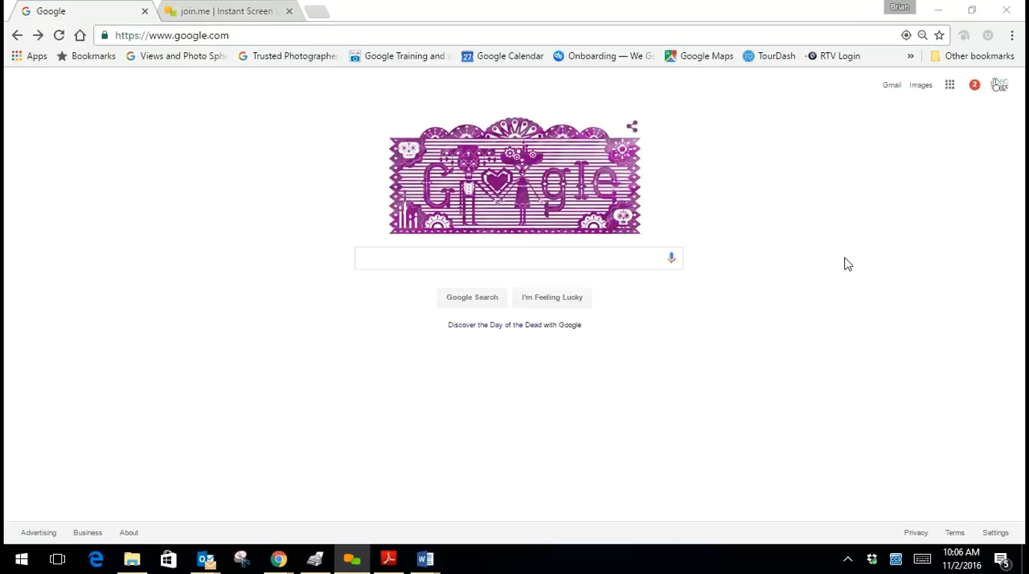
pyautogui.moveTo(841, 262)
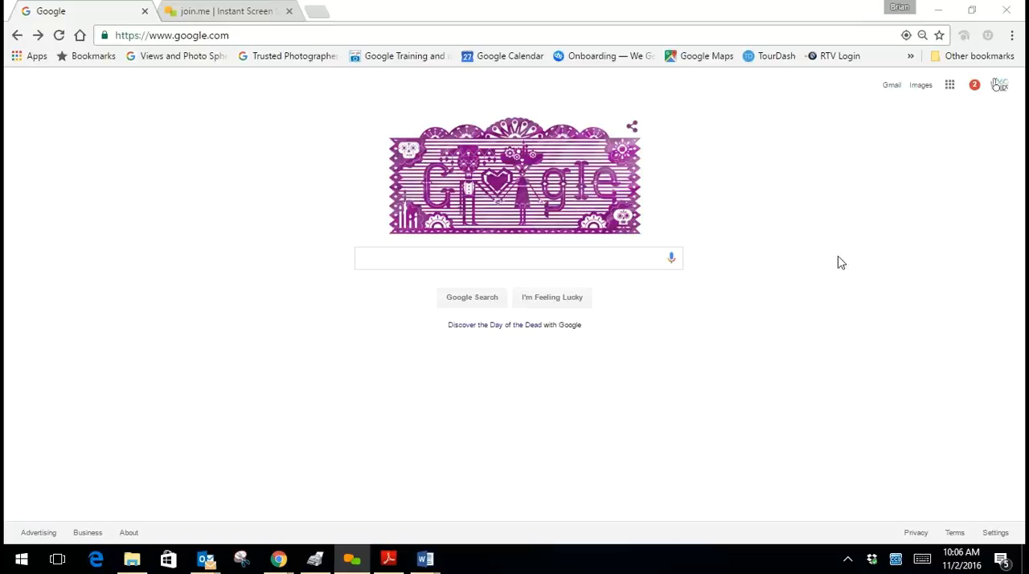
# Search Google for 'greenwich med spa' using the autocomplete suggestion
pyautogui.click(519, 258)
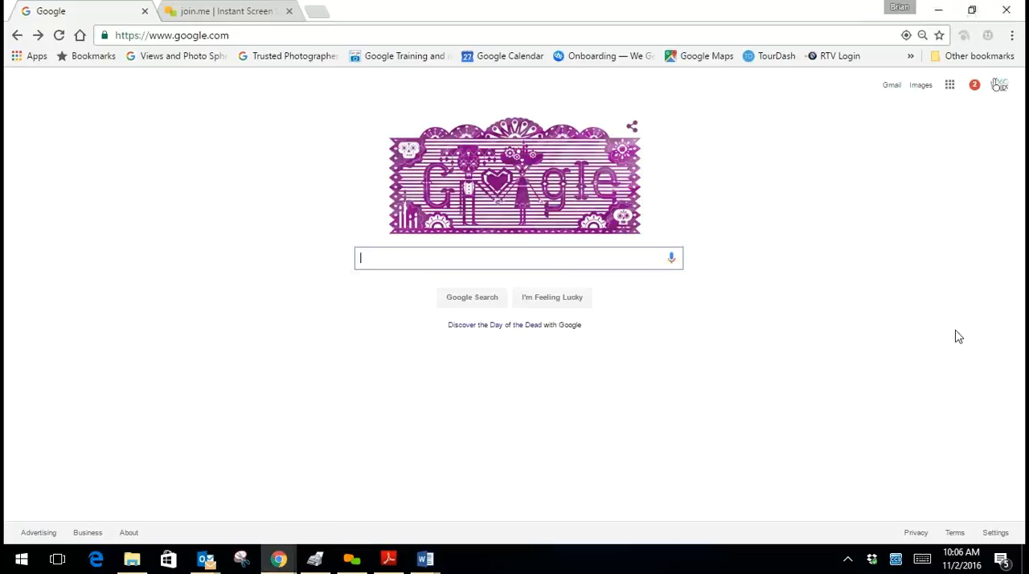
pyautogui.write('gre')
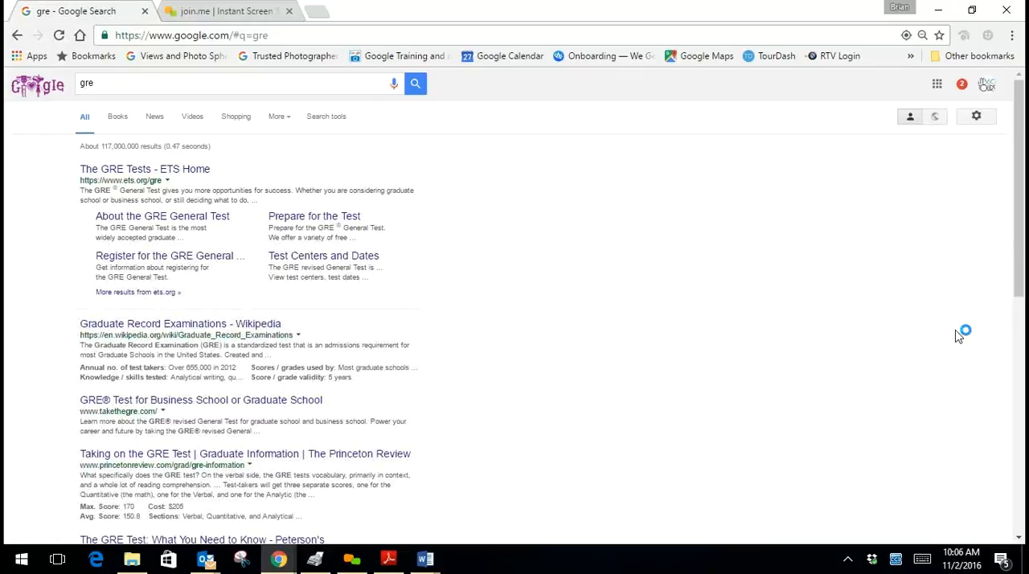
pyautogui.click(233, 83)
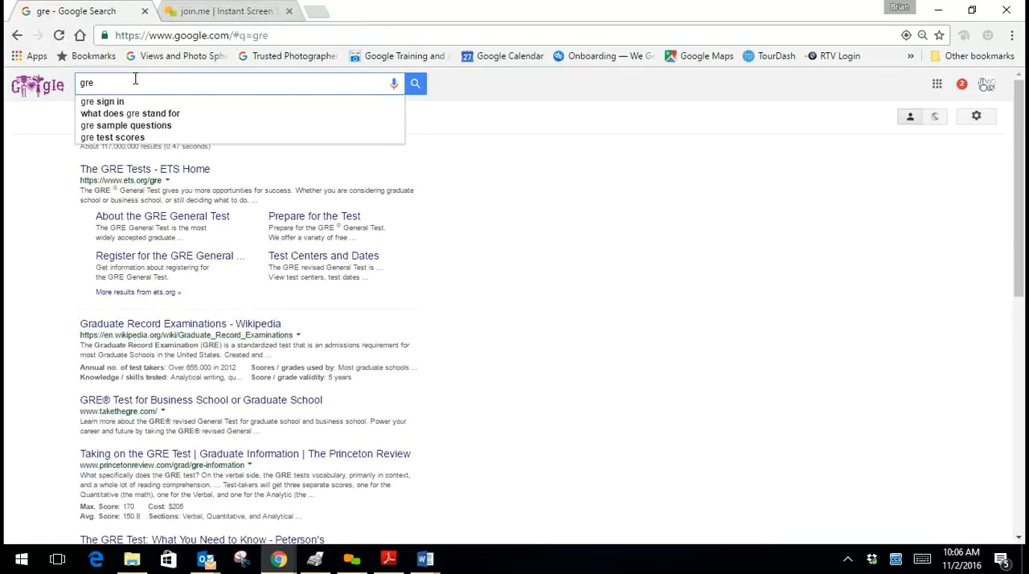
pyautogui.write('en')
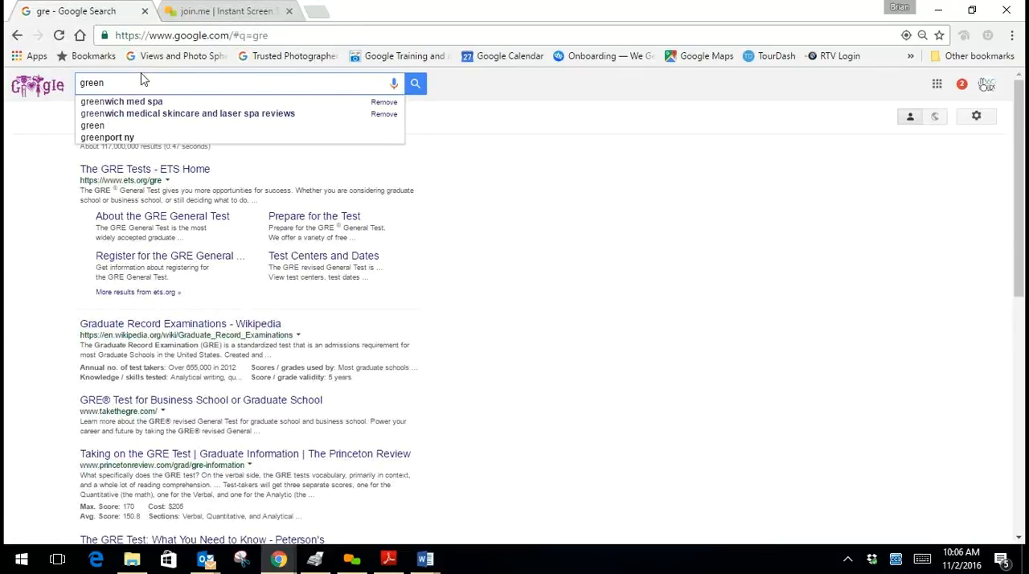
pyautogui.click(121, 101)
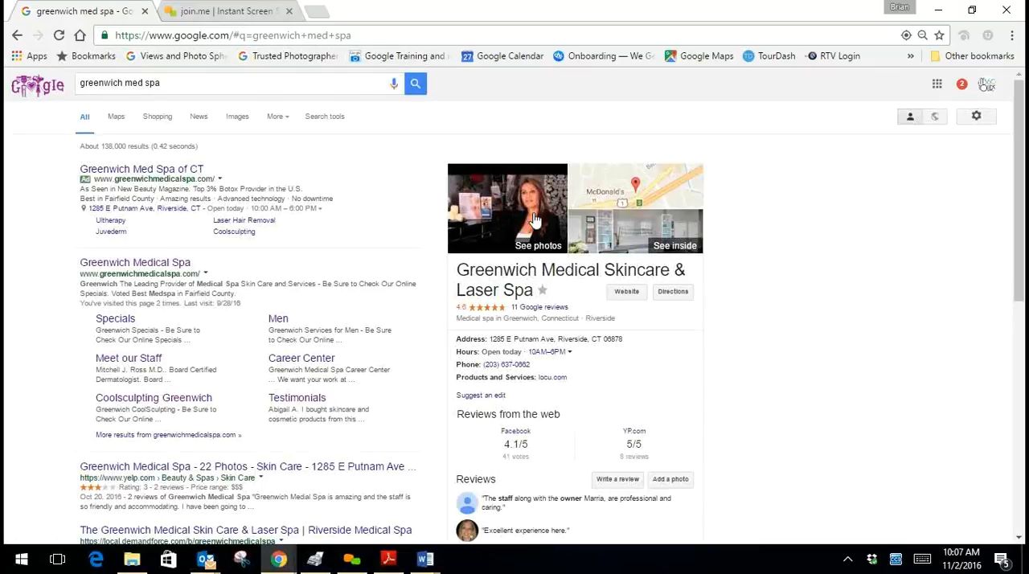
pyautogui.moveTo(627, 239)
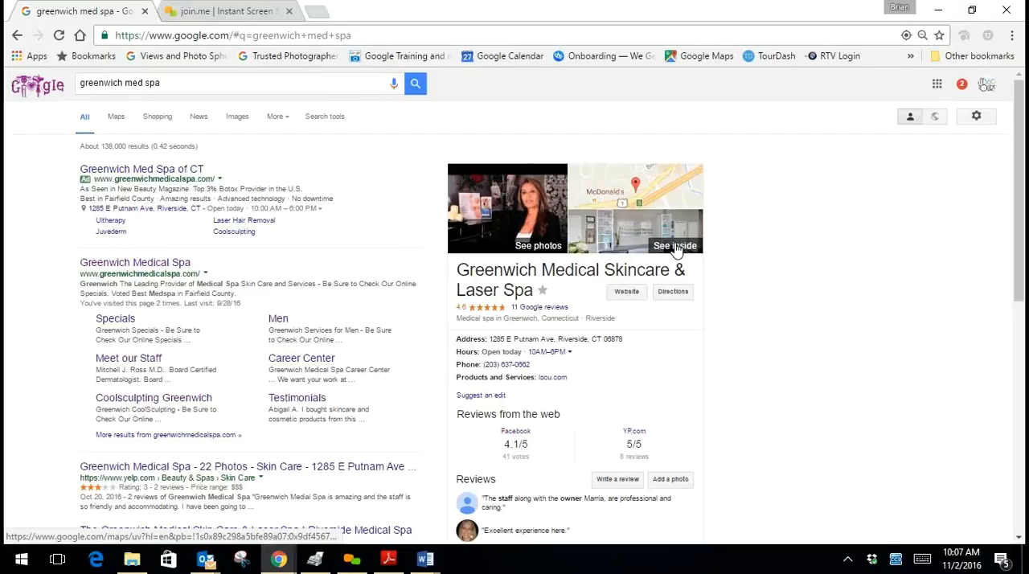
pyautogui.moveTo(755, 257)
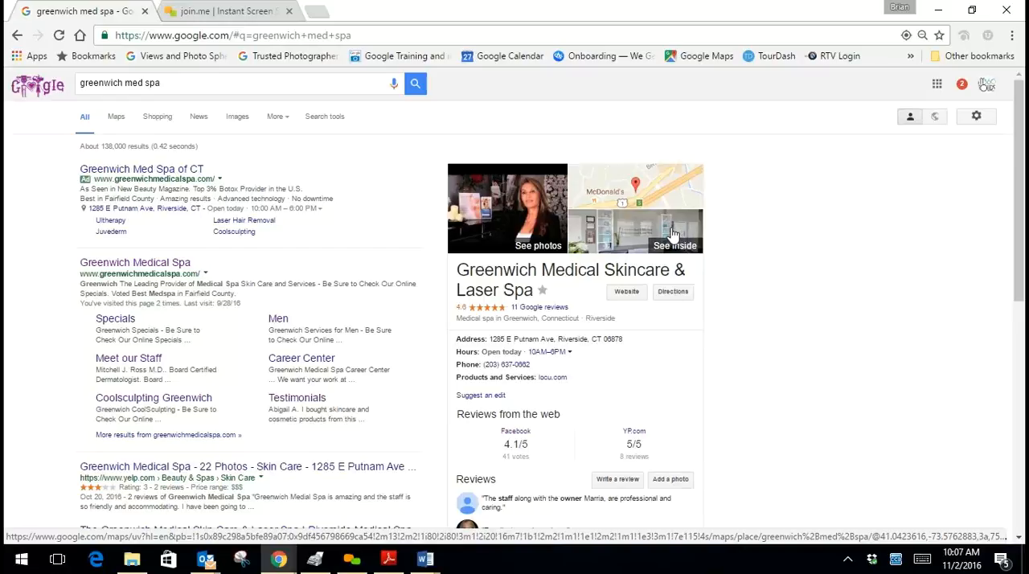
pyautogui.moveTo(655, 185)
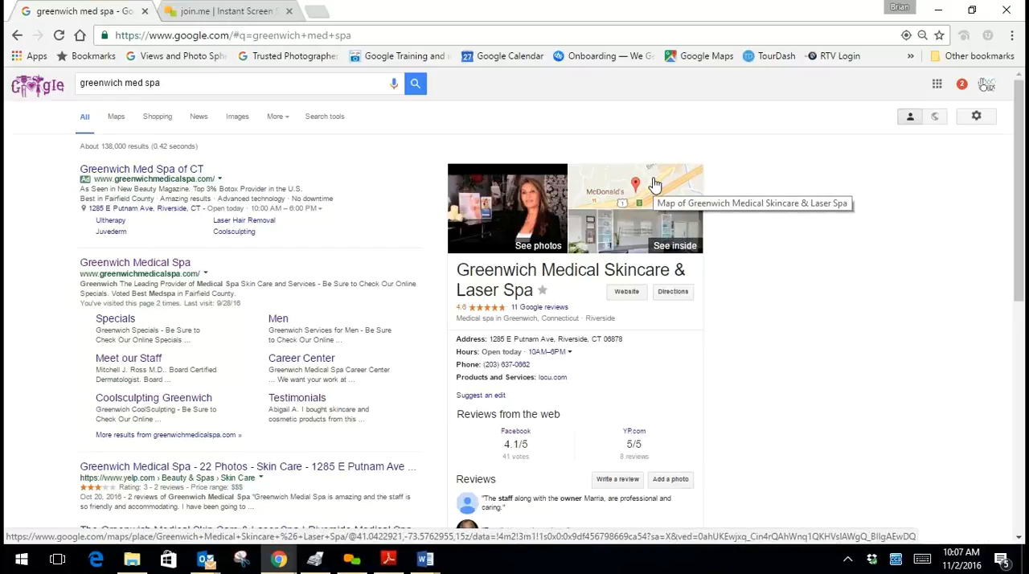
pyautogui.moveTo(650, 195)
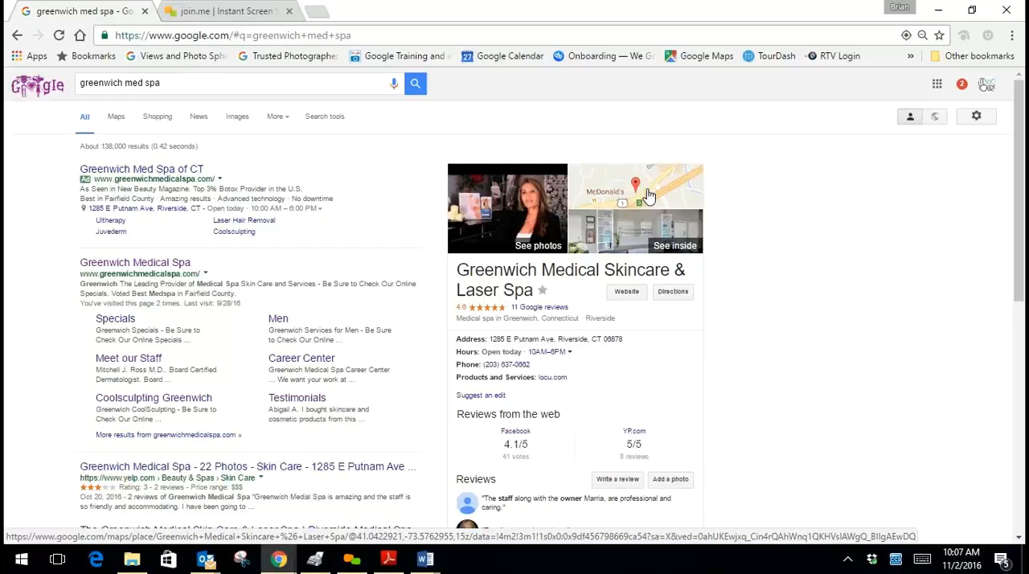
pyautogui.moveTo(666, 191)
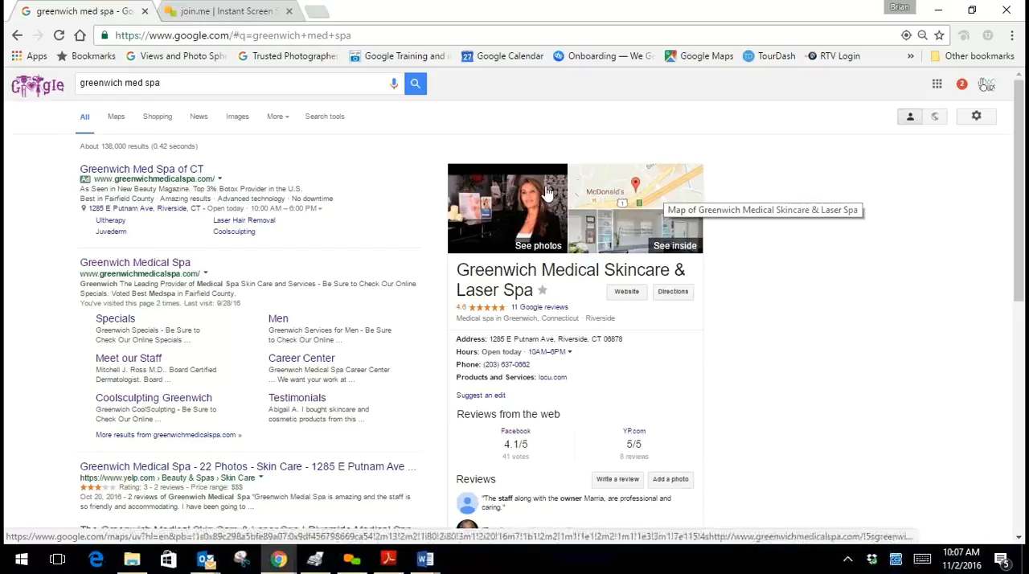
pyautogui.moveTo(663, 187)
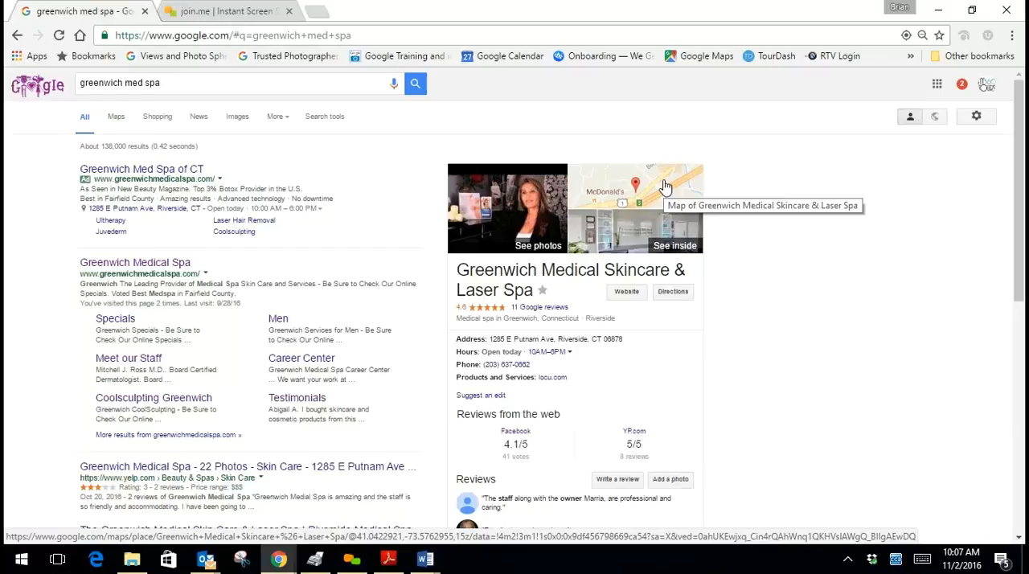
# Open Greenwich Medical Skincare & Laser Spa in Google Maps from the Knowledge Panel map
pyautogui.click(635, 184)
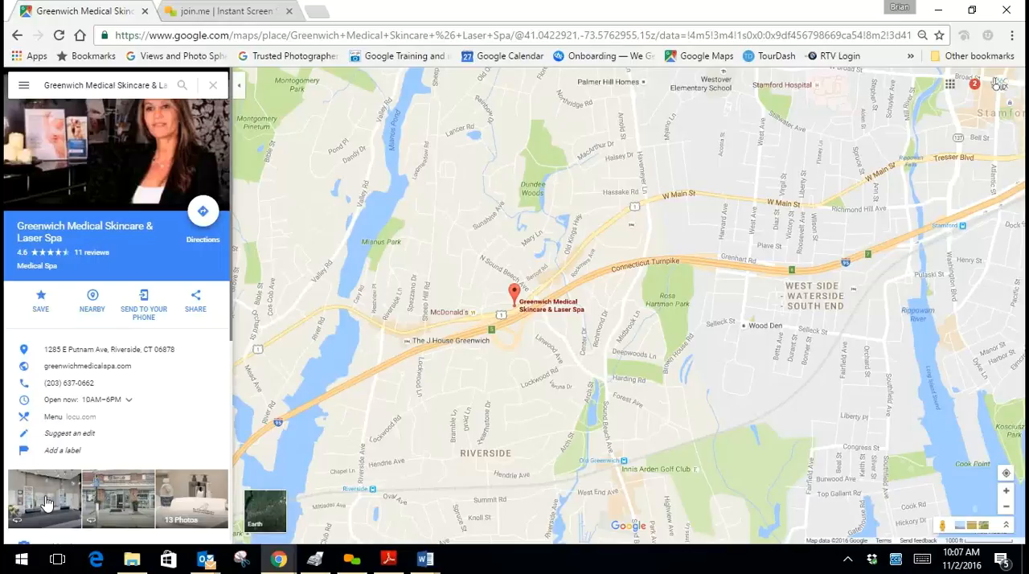
pyautogui.moveTo(39, 507)
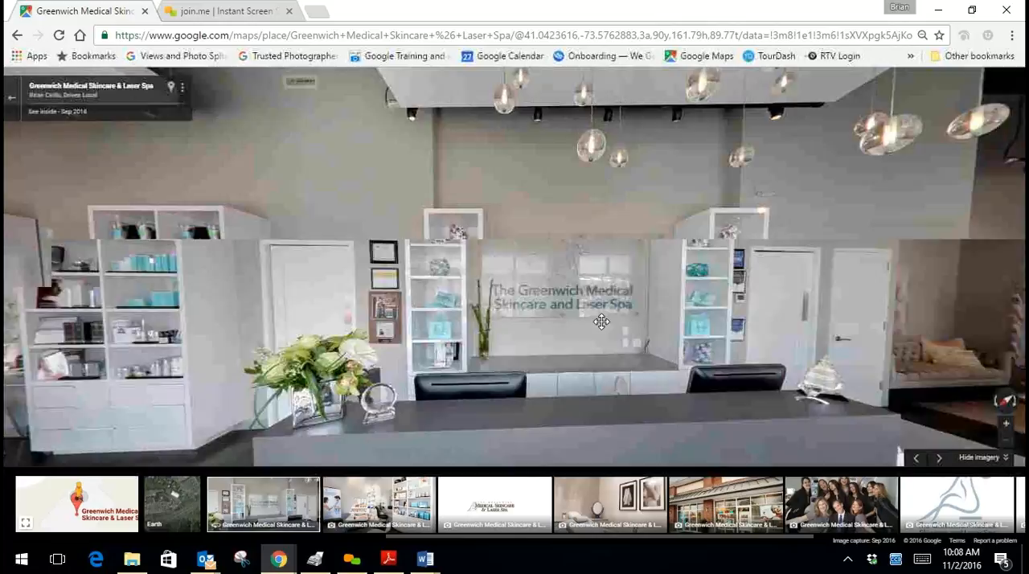
# Look around the spa's reception desk in the indoor Street View
pyautogui.moveTo(602, 322); pyautogui.dragTo(590, 328)
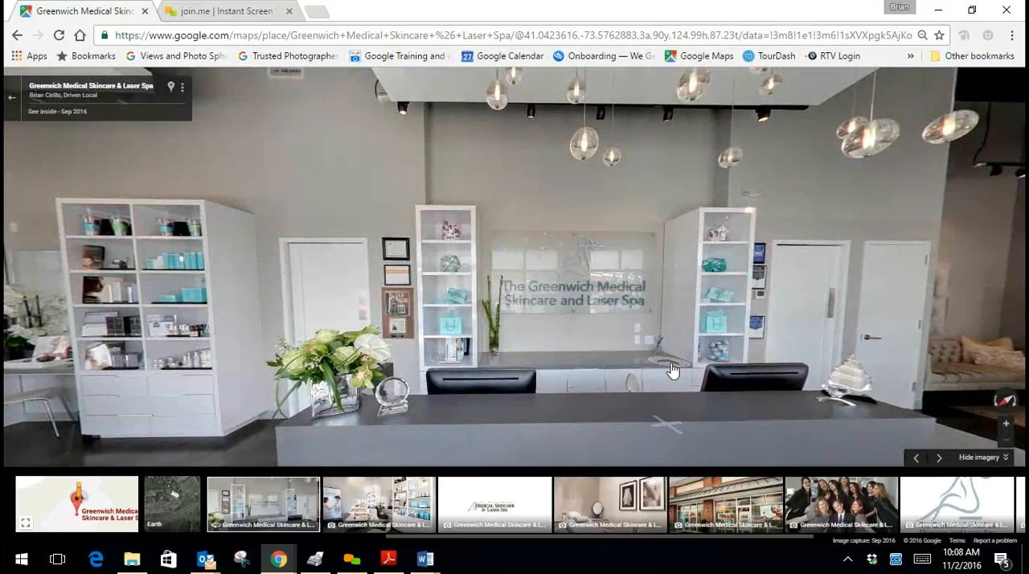
pyautogui.moveTo(380, 219)
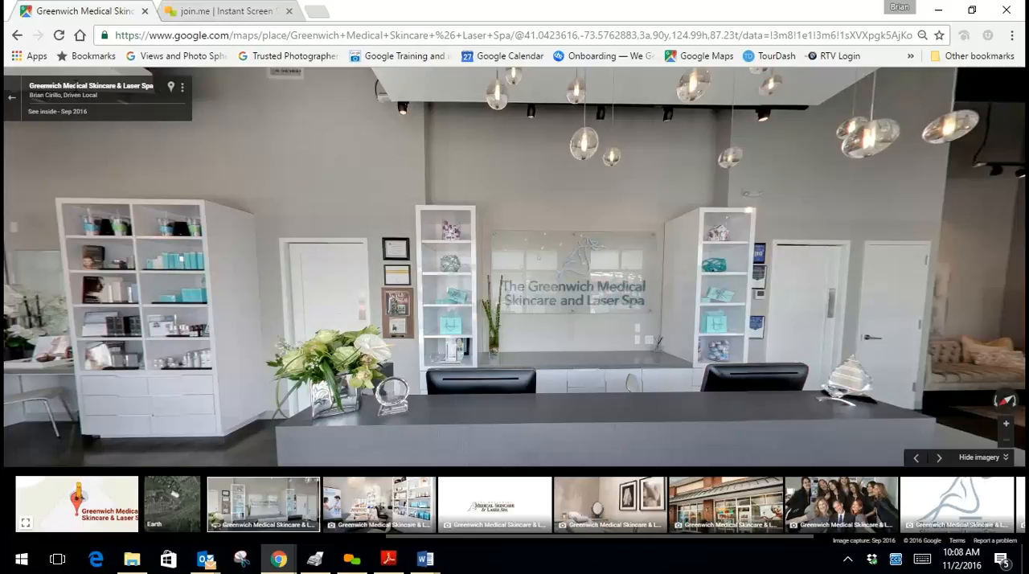
pyautogui.moveTo(183, 91)
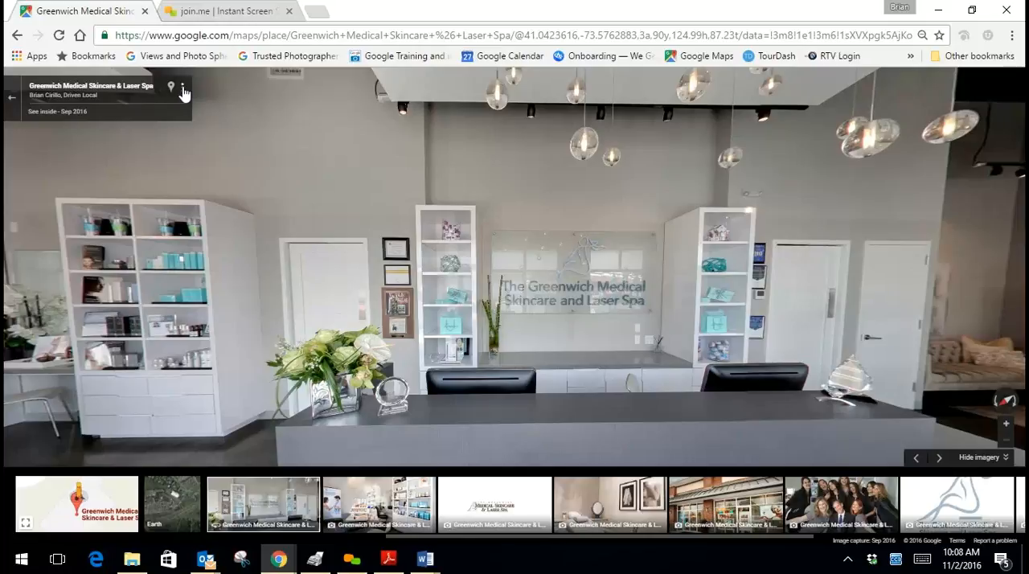
# Choose 'Share or embed image' from the Street View title card's options menu
pyautogui.click(183, 87)
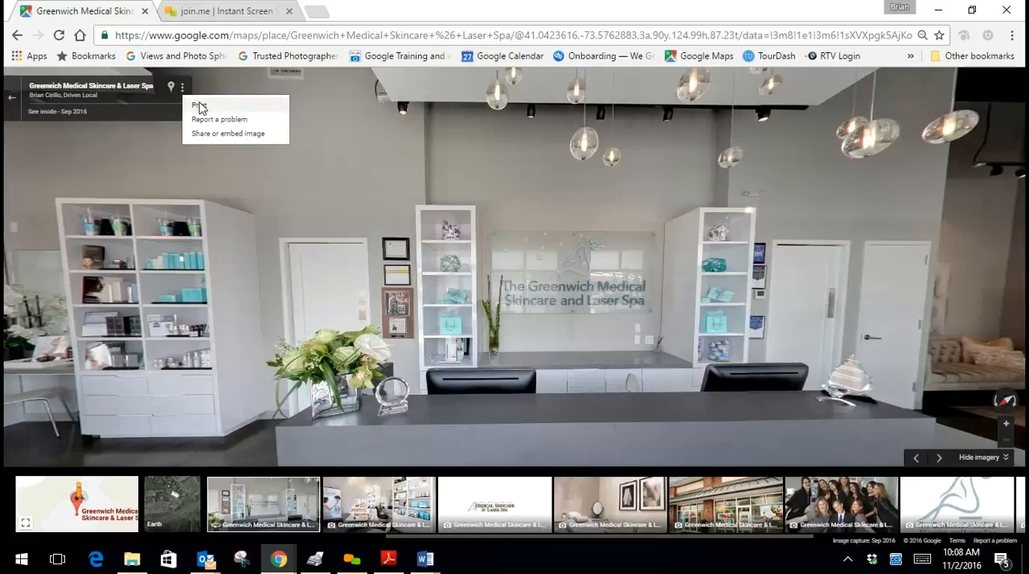
pyautogui.moveTo(221, 134)
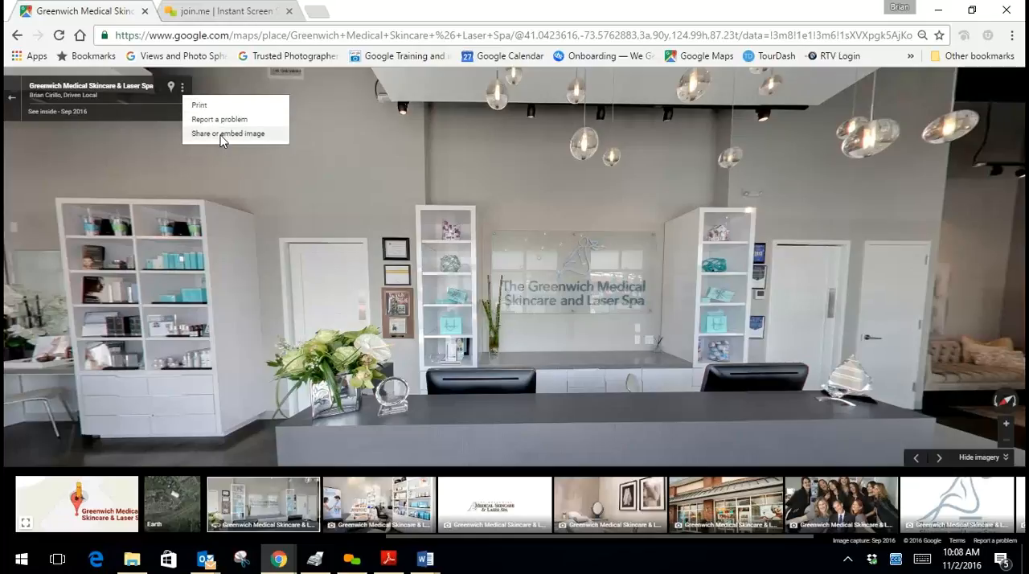
pyautogui.click(227, 134)
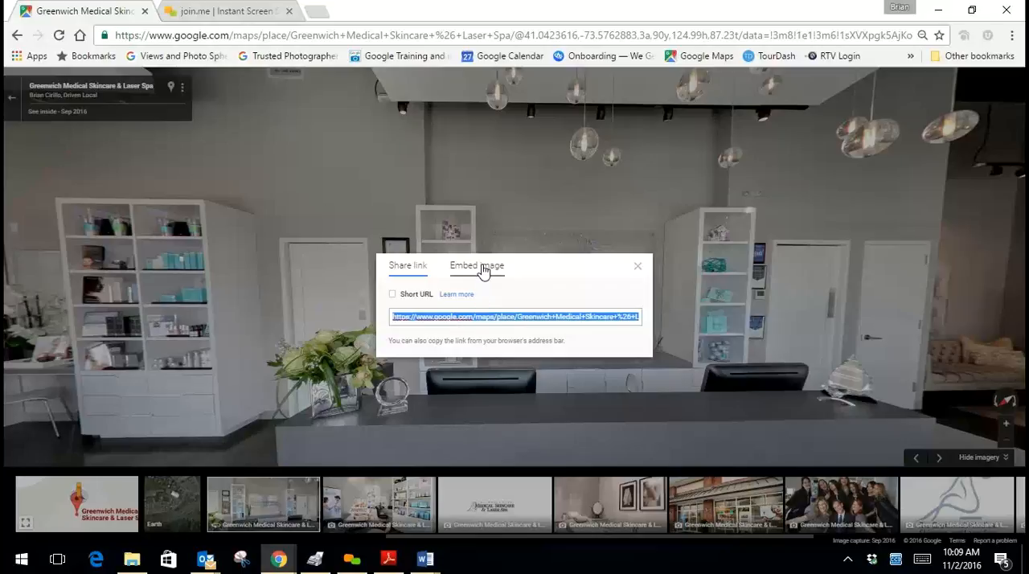
# Show the Embed image iframe code with the size kept at Medium
pyautogui.click(477, 265)
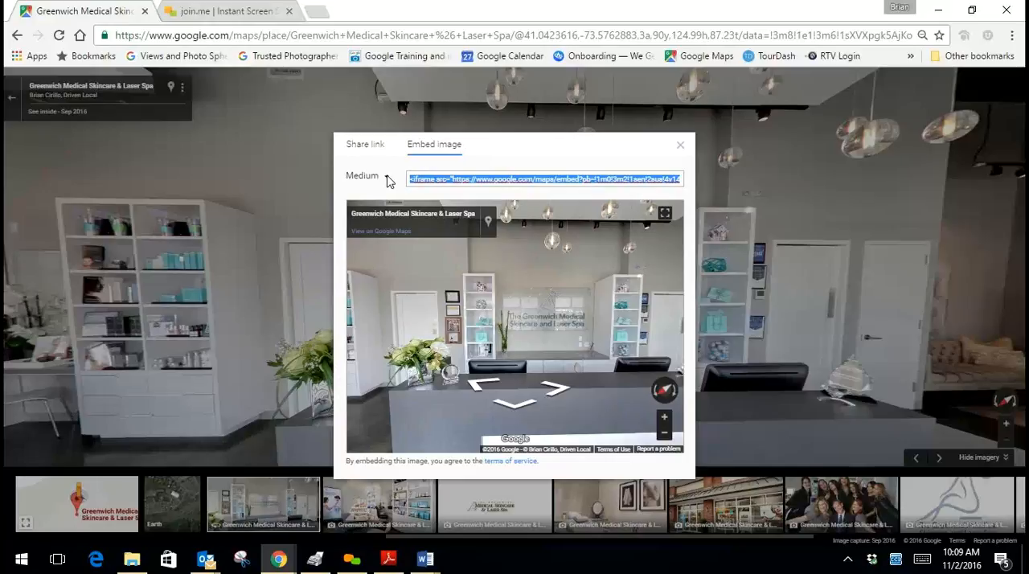
pyautogui.click(370, 176)
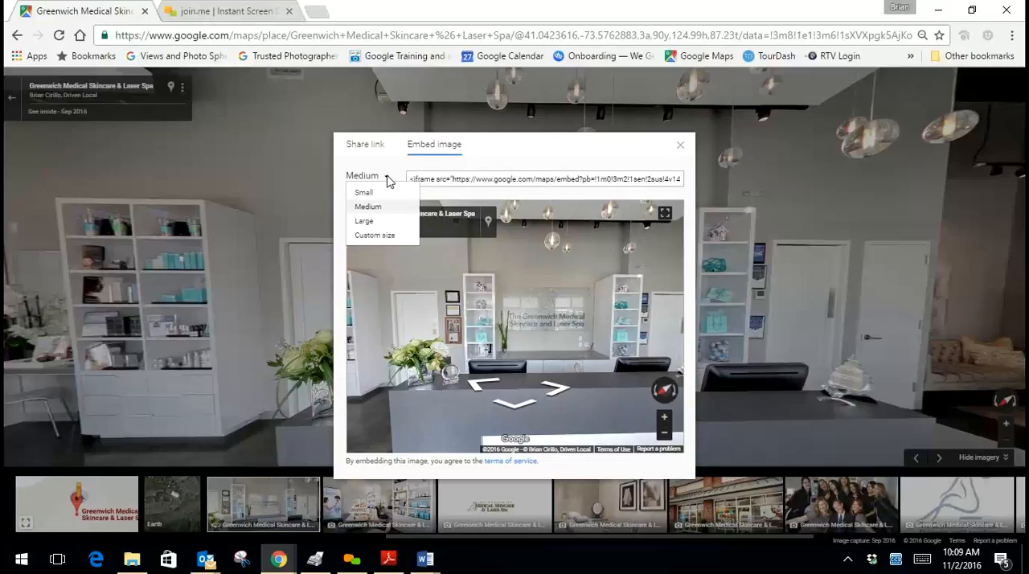
pyautogui.click(368, 207)
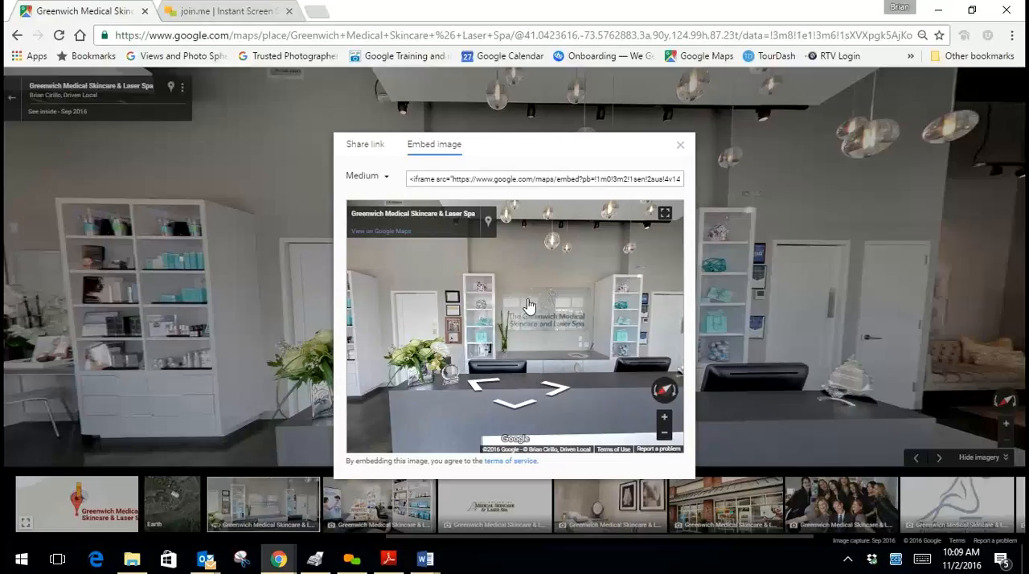
pyautogui.moveTo(529, 316)
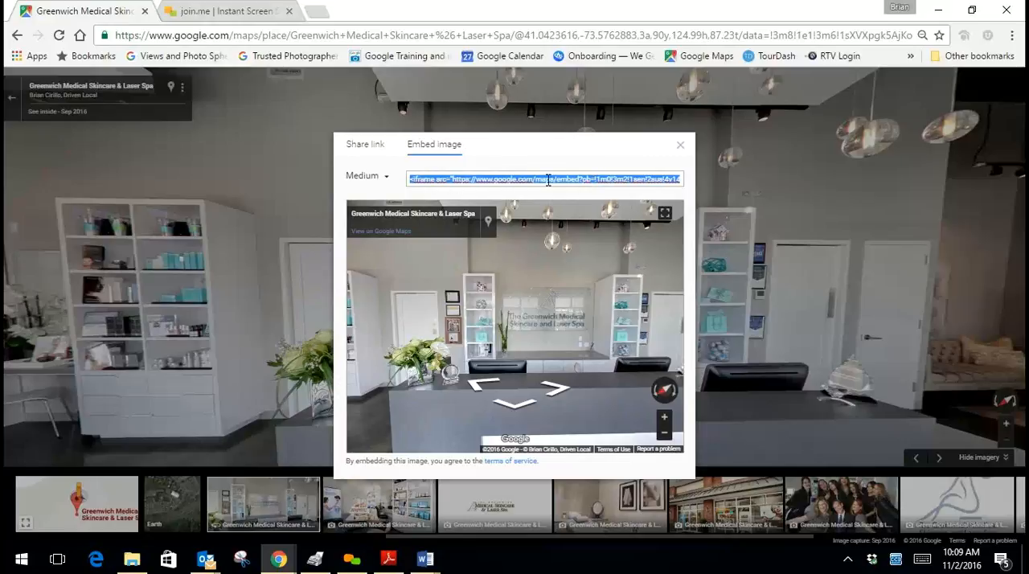
pyautogui.moveTo(799, 368)
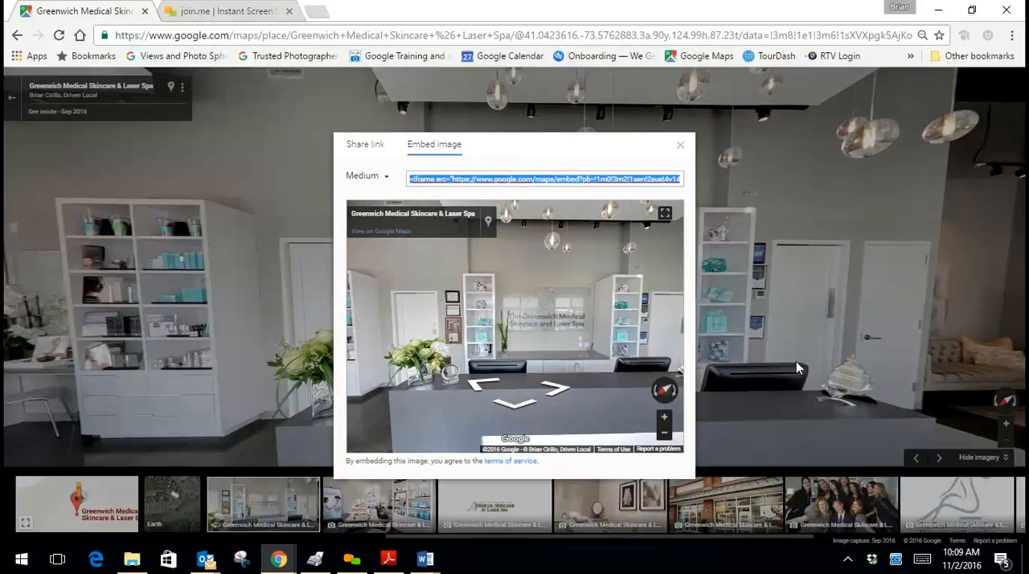
pyautogui.moveTo(647, 336)
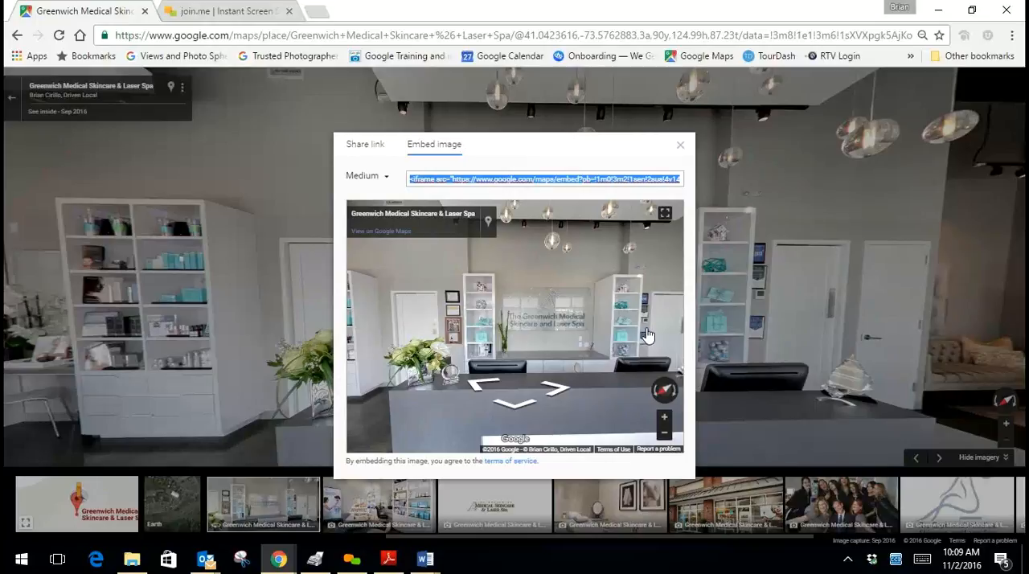
pyautogui.moveTo(643, 318)
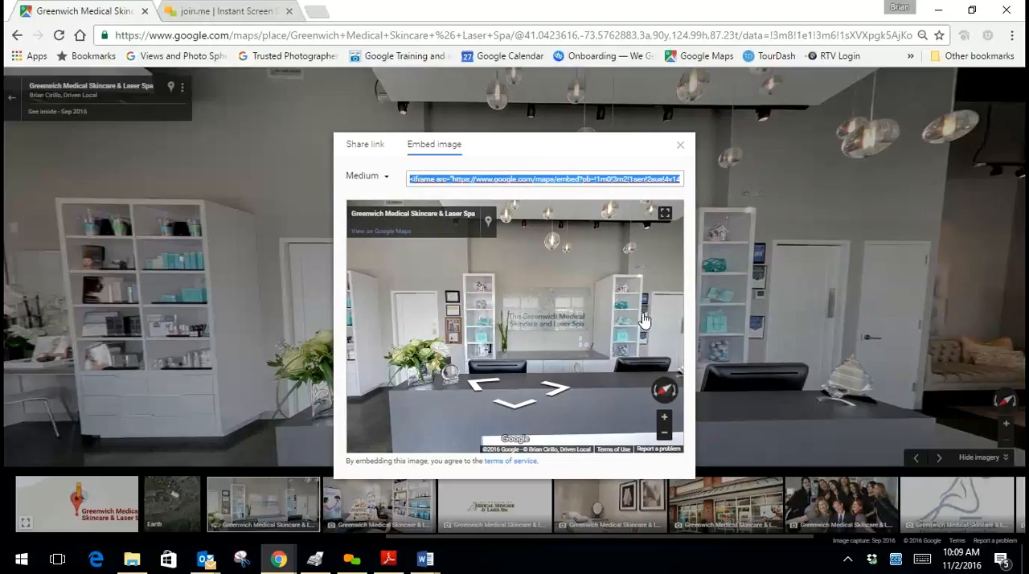
pyautogui.moveTo(623, 308)
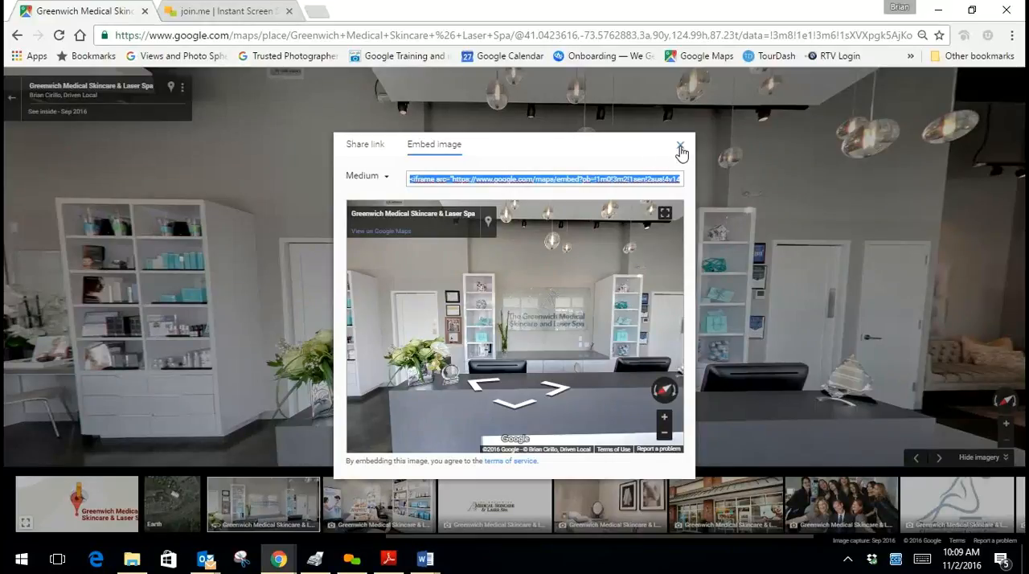
# Close the share dialog, move into the treatment room, and look toward the glass wall
pyautogui.click(680, 150)
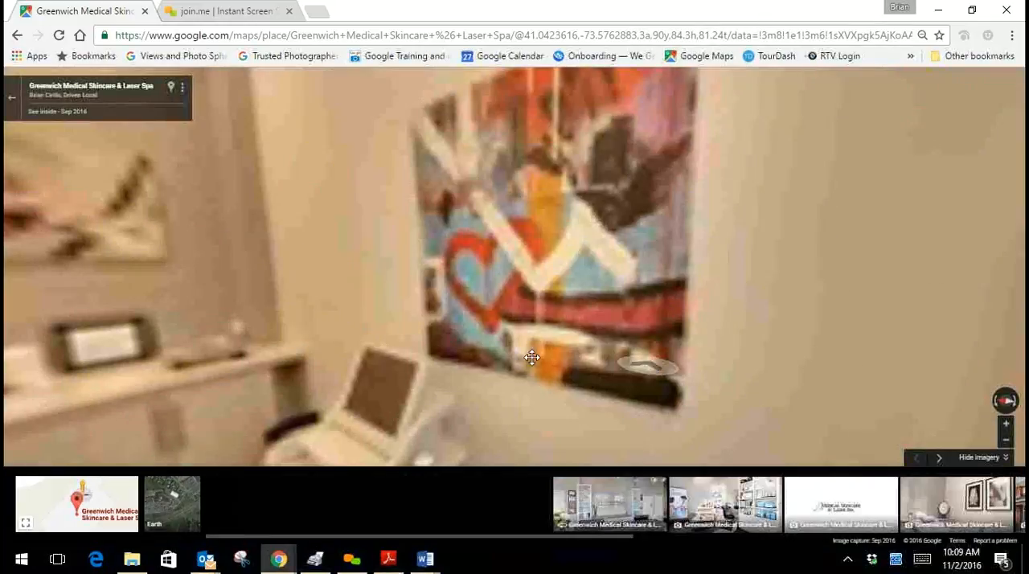
pyautogui.click(531, 357)
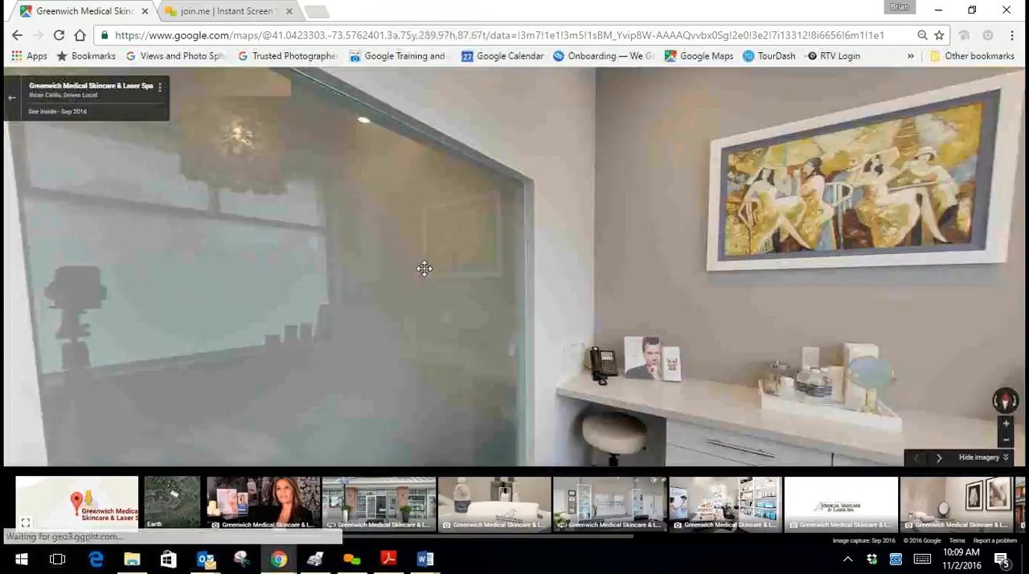
pyautogui.moveTo(423, 268); pyautogui.dragTo(681, 346)
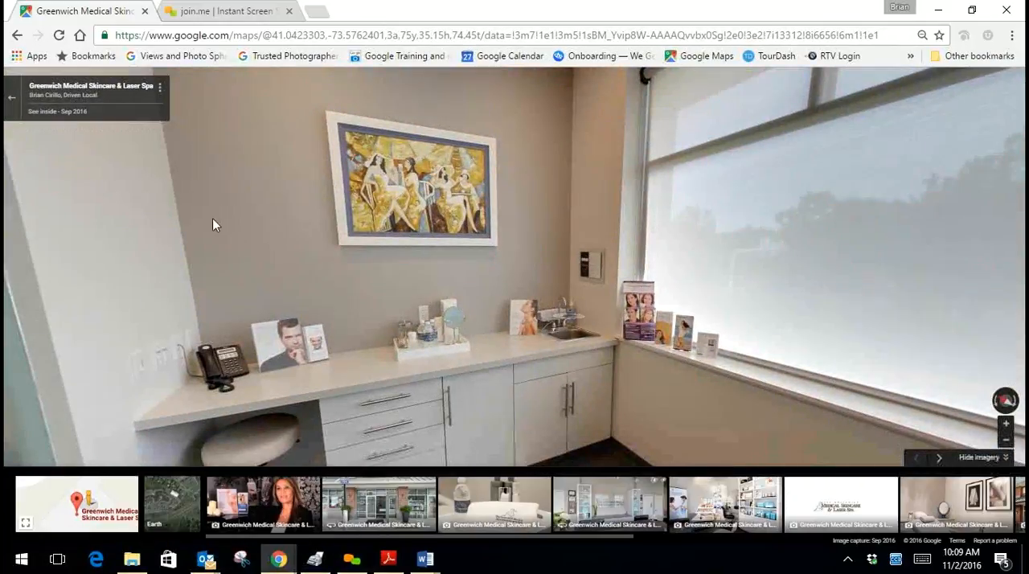
pyautogui.click(159, 86)
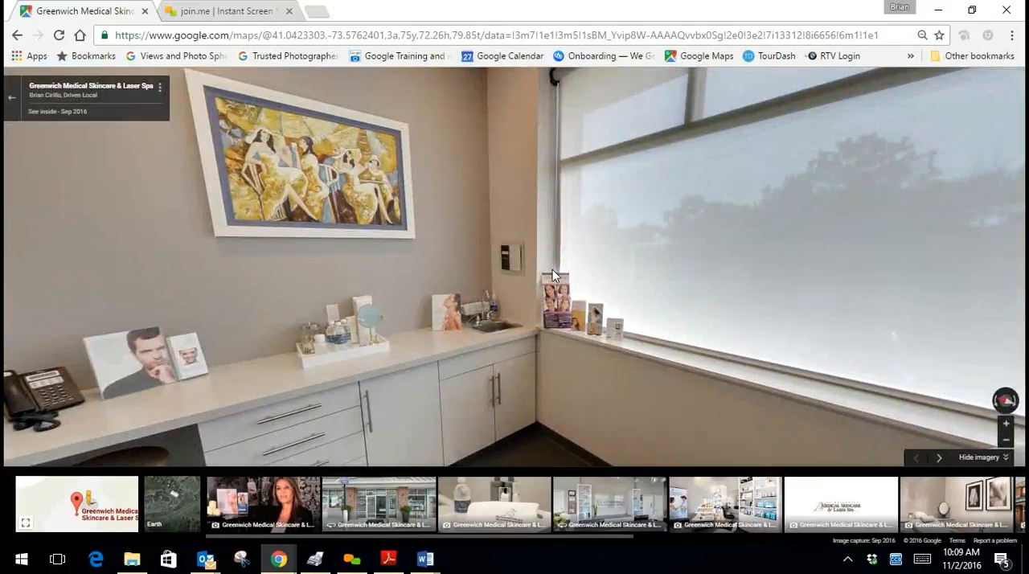
pyautogui.moveTo(555, 273); pyautogui.dragTo(796, 247)
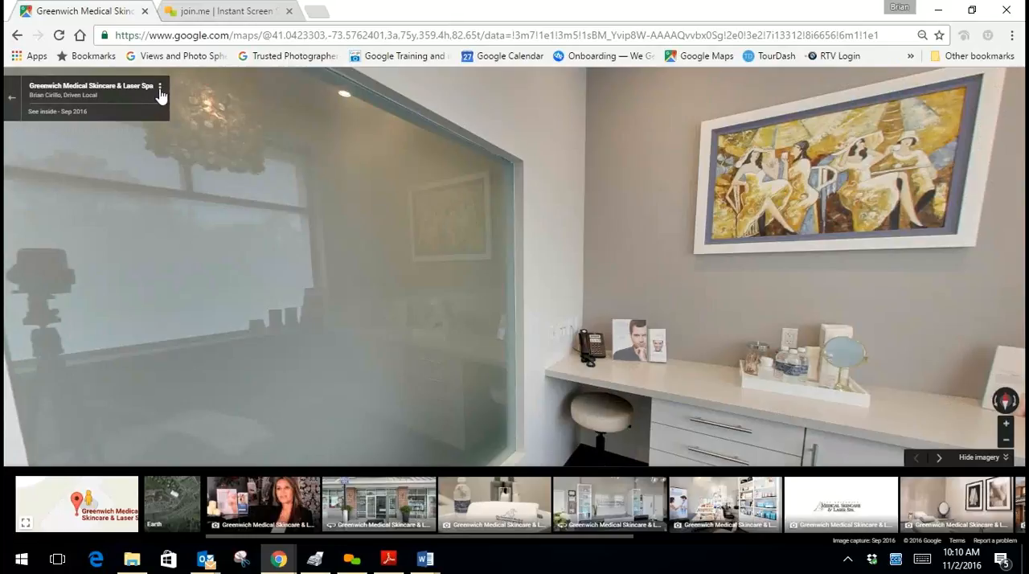
pyautogui.moveTo(525, 220)
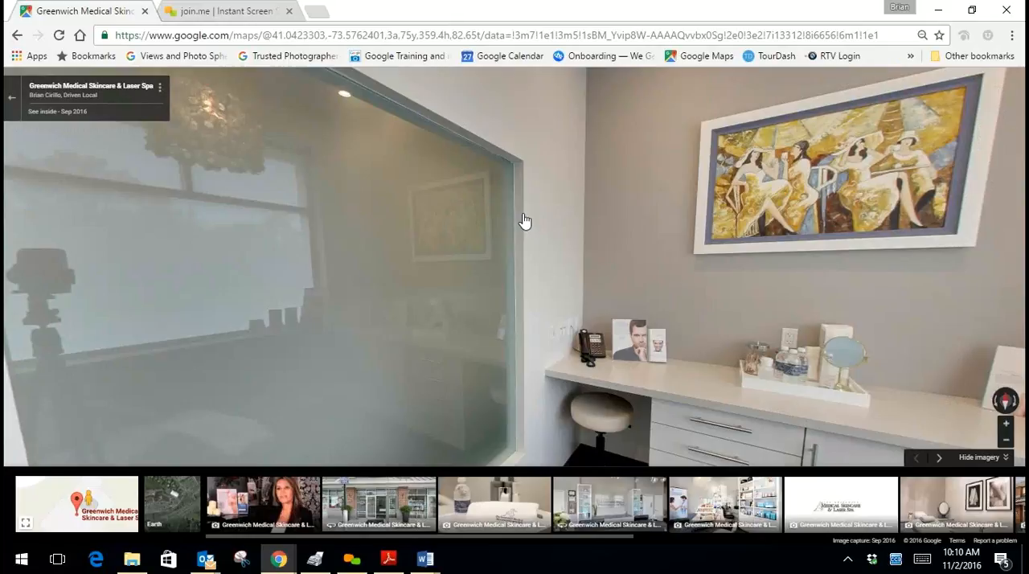
pyautogui.moveTo(856, 84)
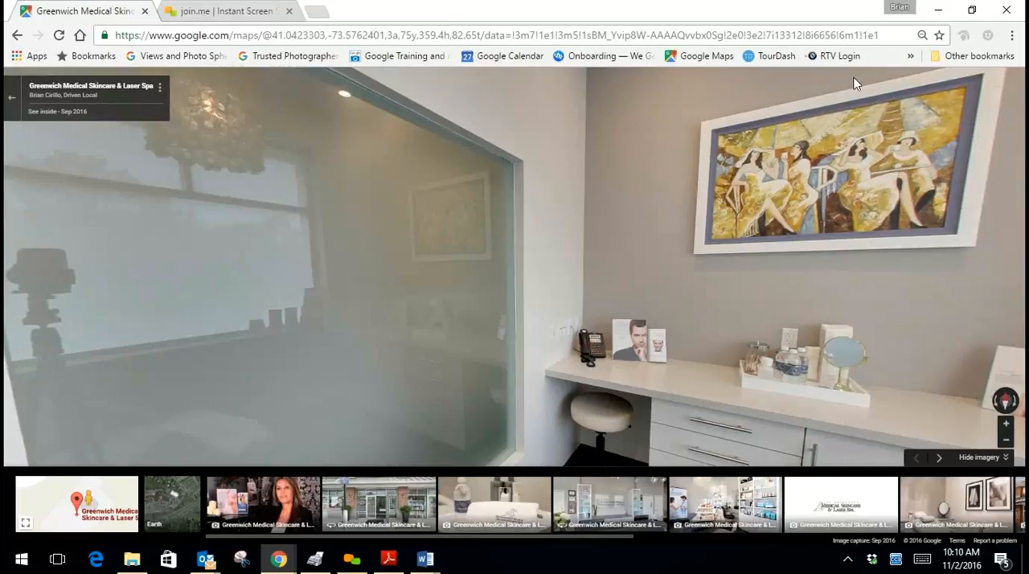